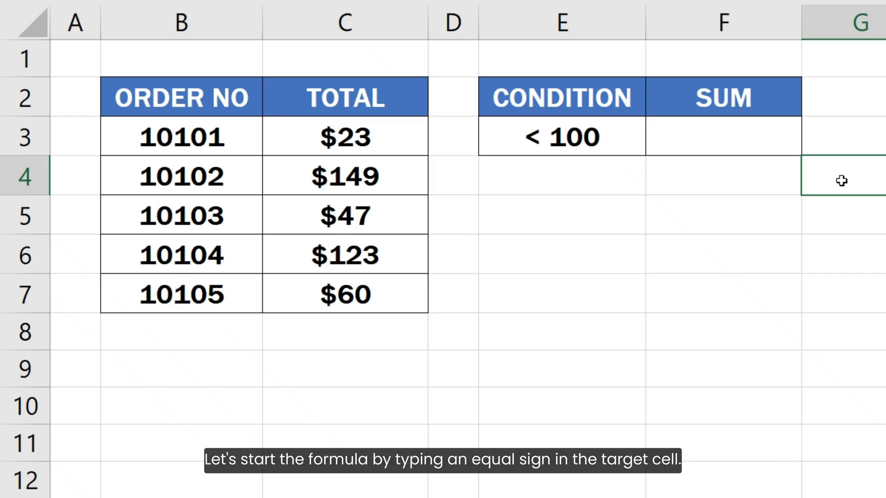
mouse_move(822, 164)
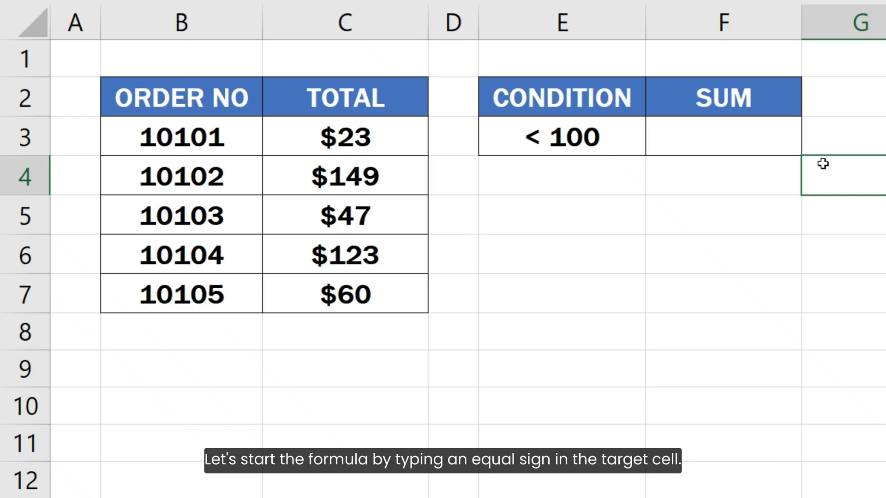
- Enter =SUMIF(C3:C7,"<100") in F3 to total order amounts under 100
text(=)
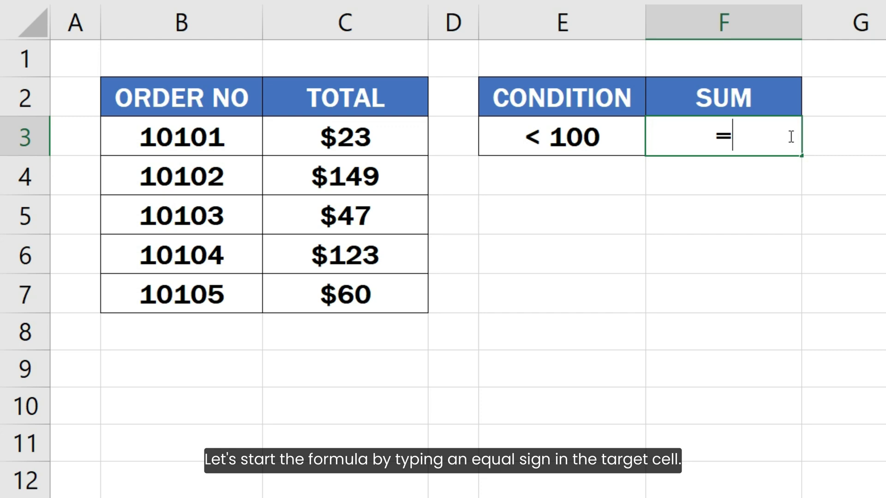
text(S)
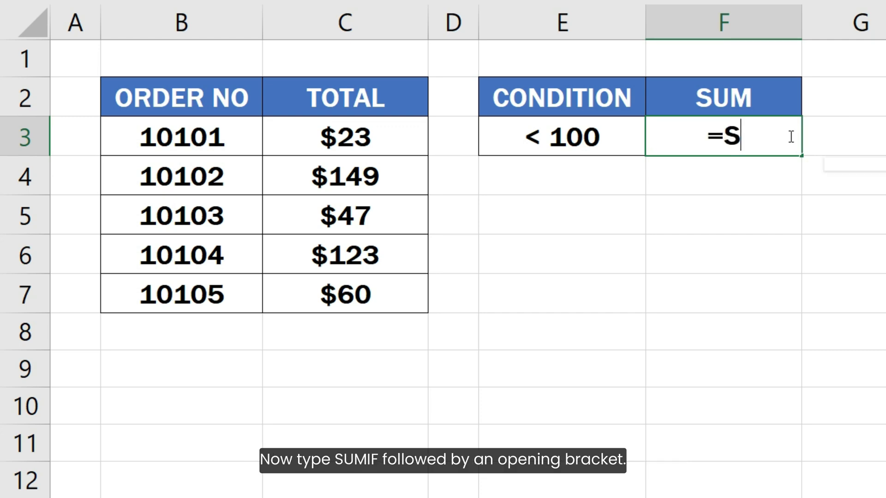
text(UMIF()
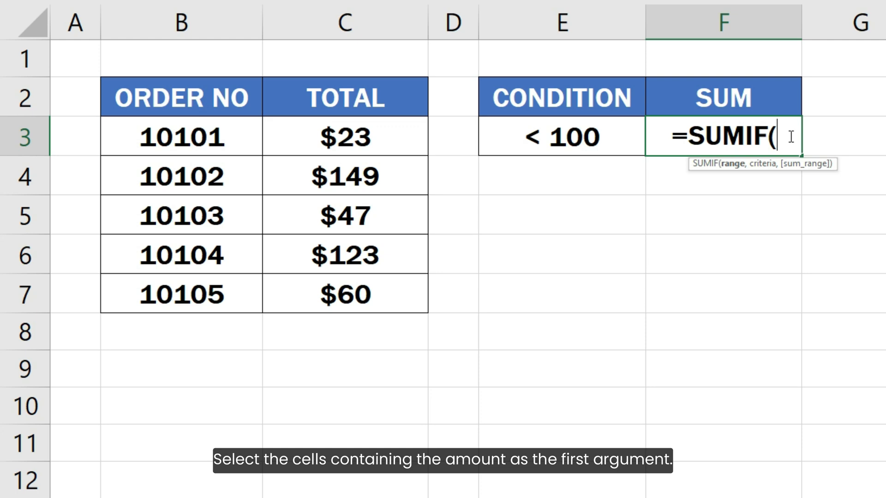
mouse_move(501, 148)
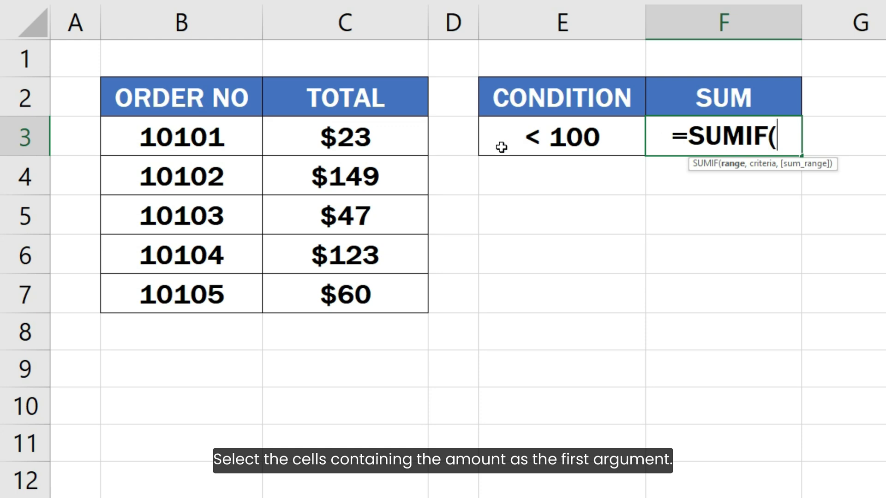
drag(345, 136, 345, 294)
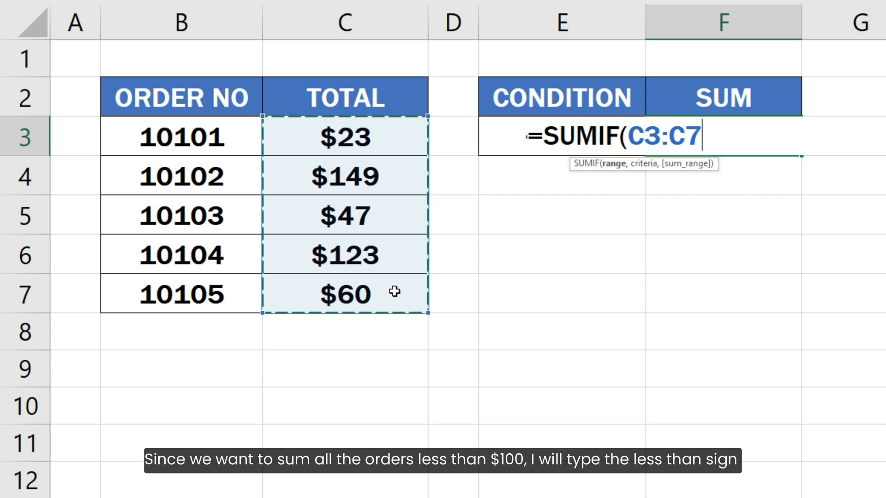
text(,)
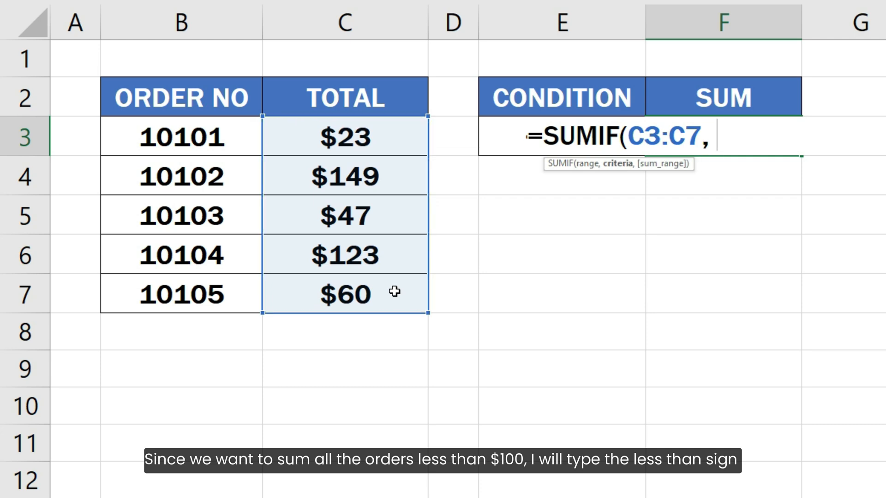
text("<)
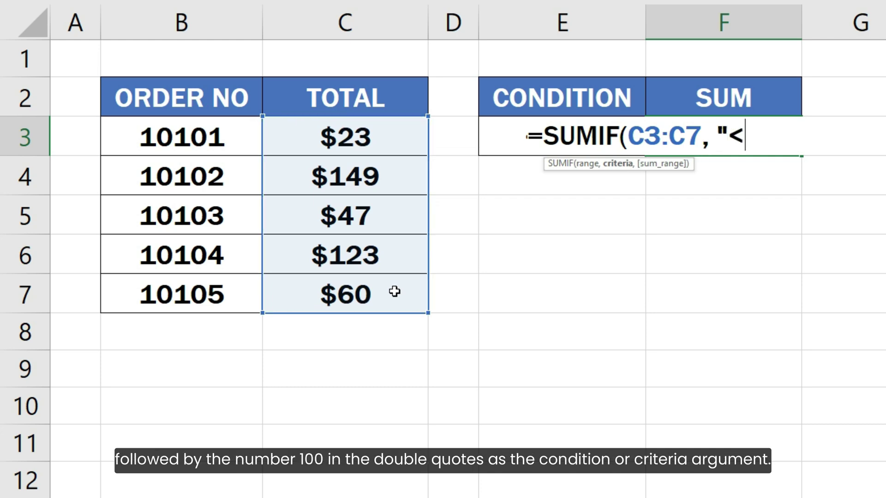
text(100)
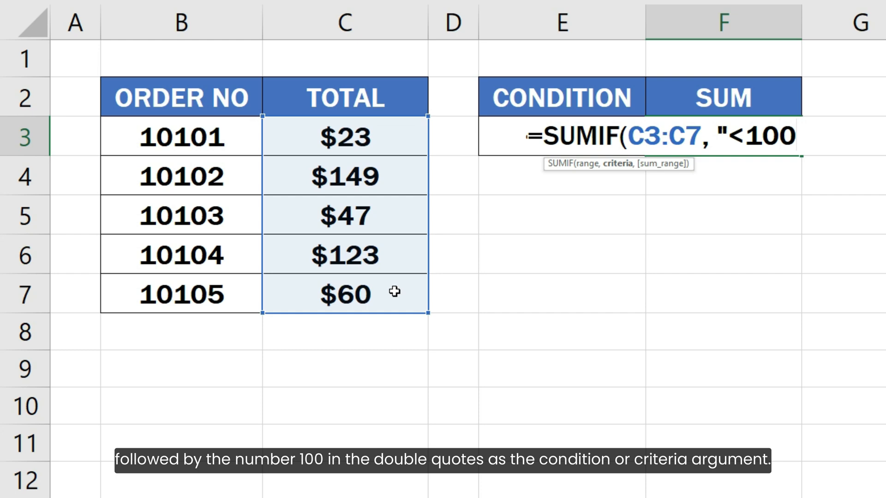
text(")
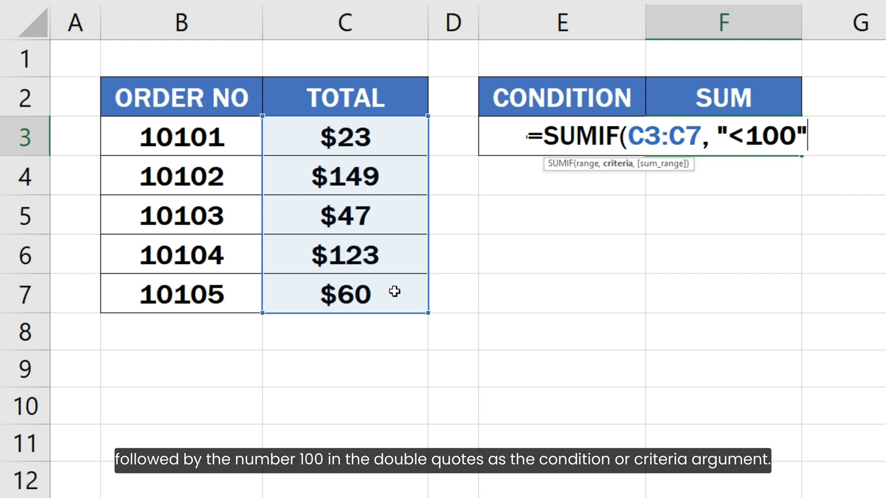
text())
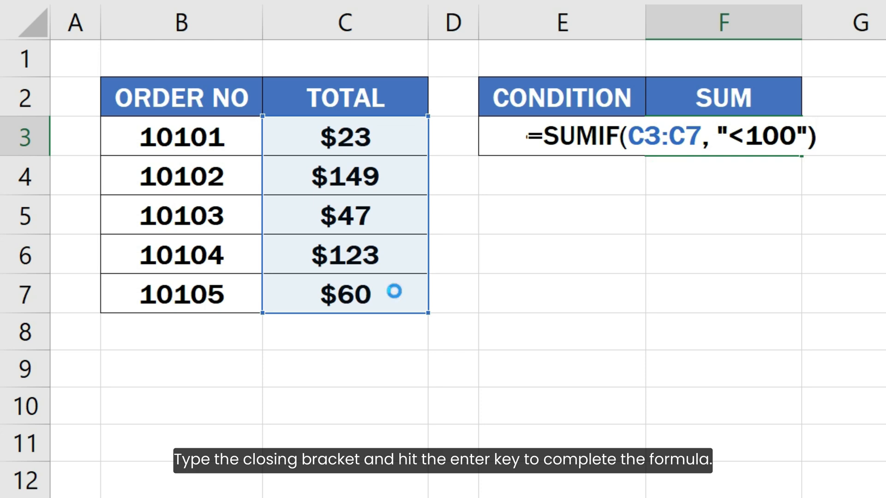
key(Enter)
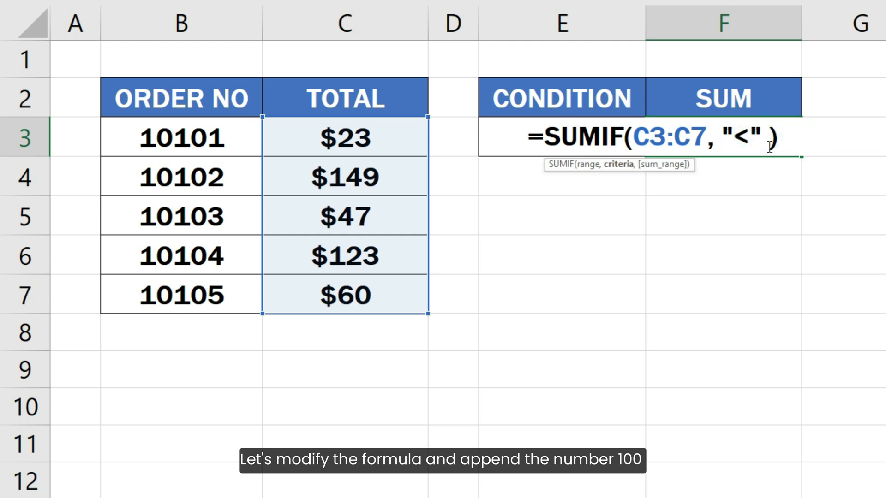
- Change the SUMIF criteria to "<"&E3 so the threshold comes from E3
text(&)
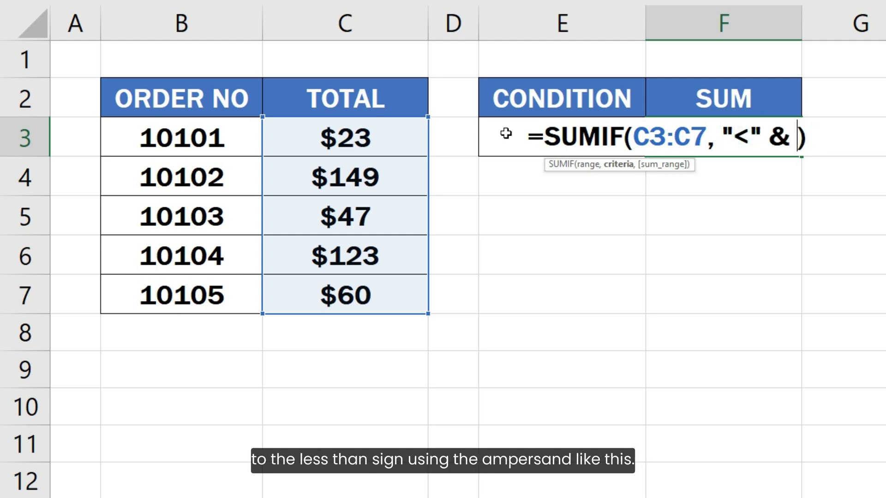
text(E3)
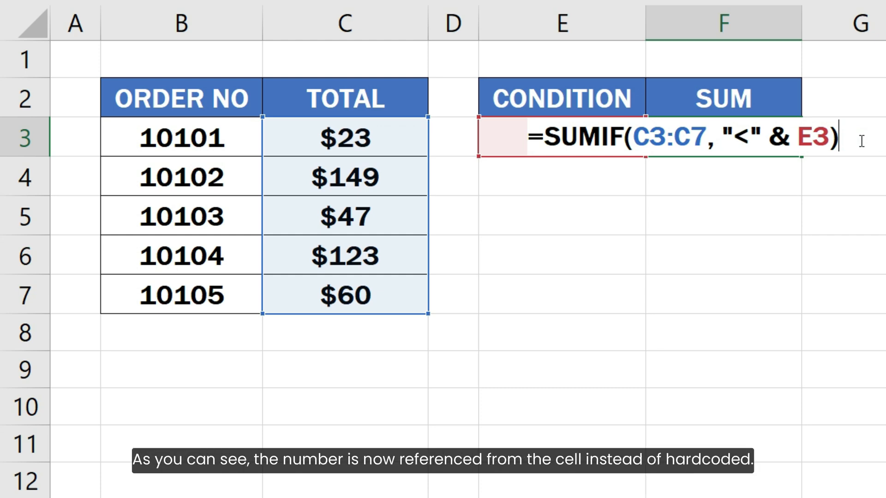
key(Enter)
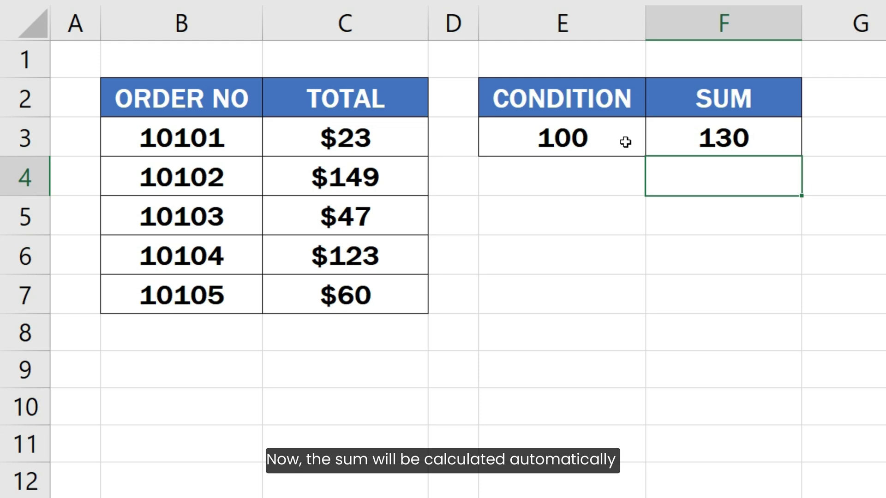
- Enter 50 as the condition value in E3
text(50)
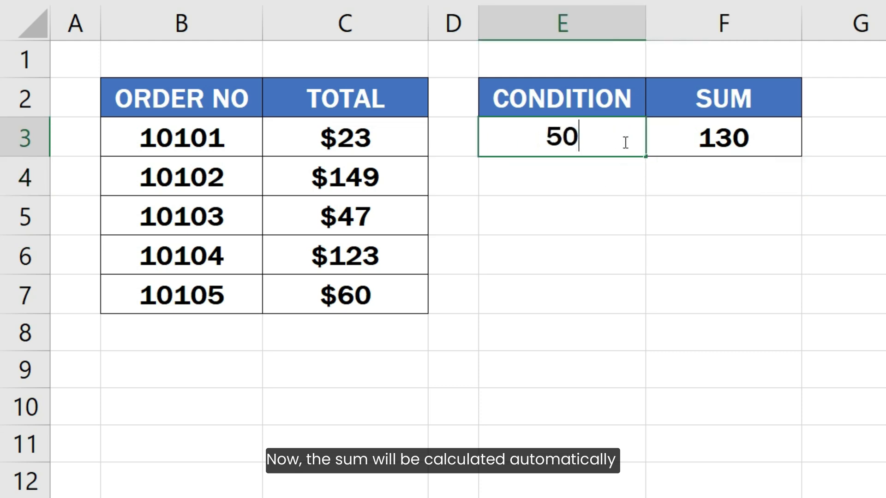
key(Enter)
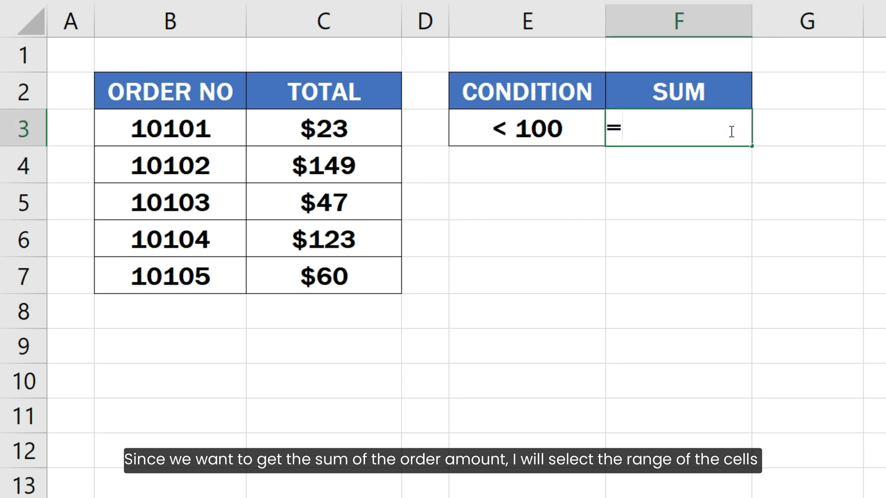
- Enter =SUMIFS(C3:C7,C3:C7,"<100") in F3
text(SUMIFS()
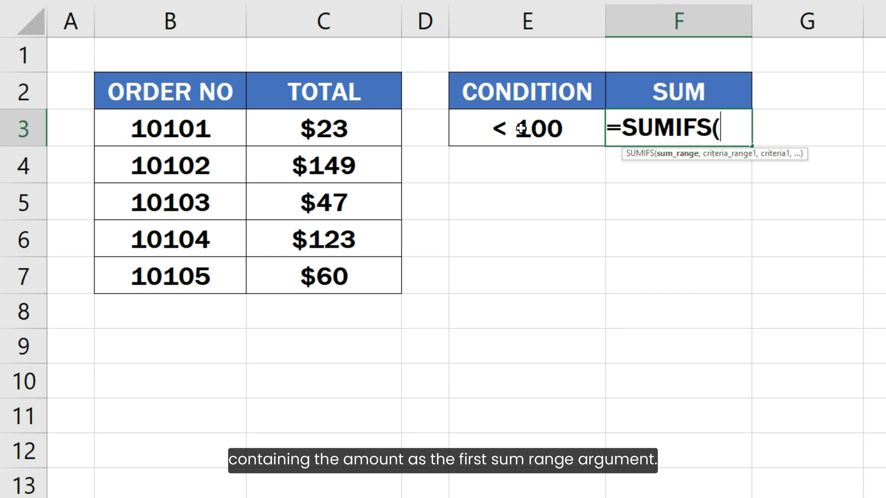
drag(323, 128, 323, 276)
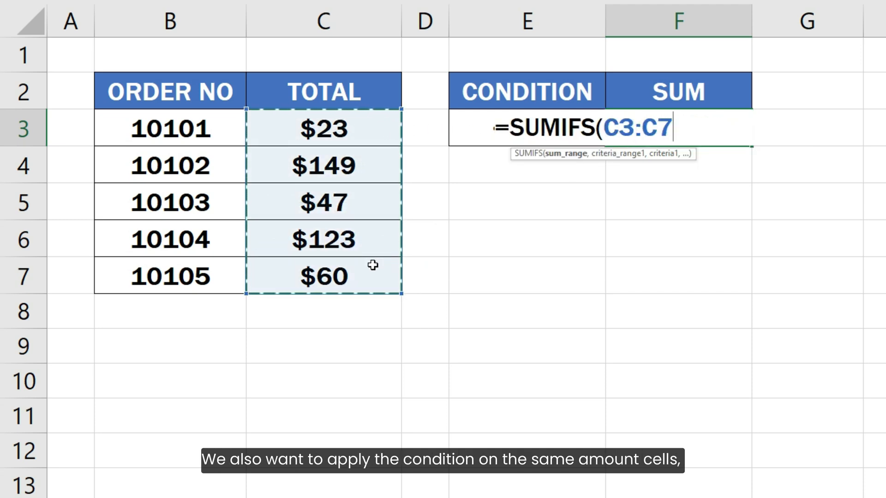
text(,)
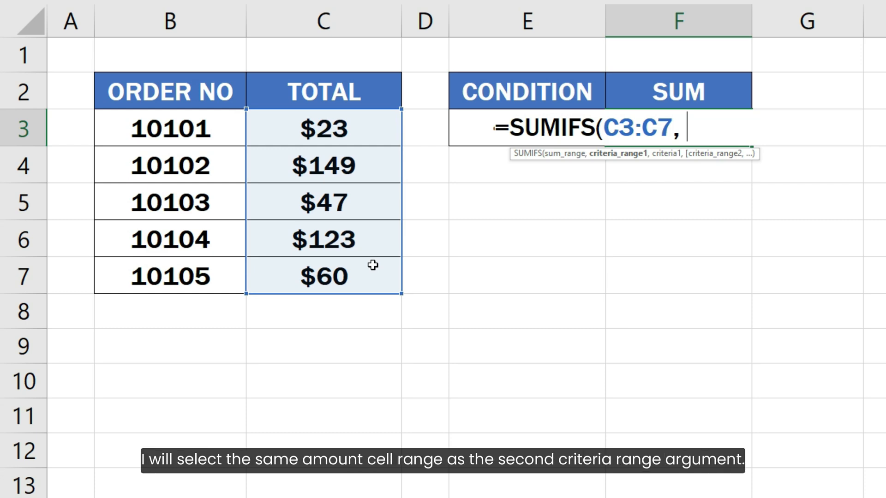
mouse_move(375, 176)
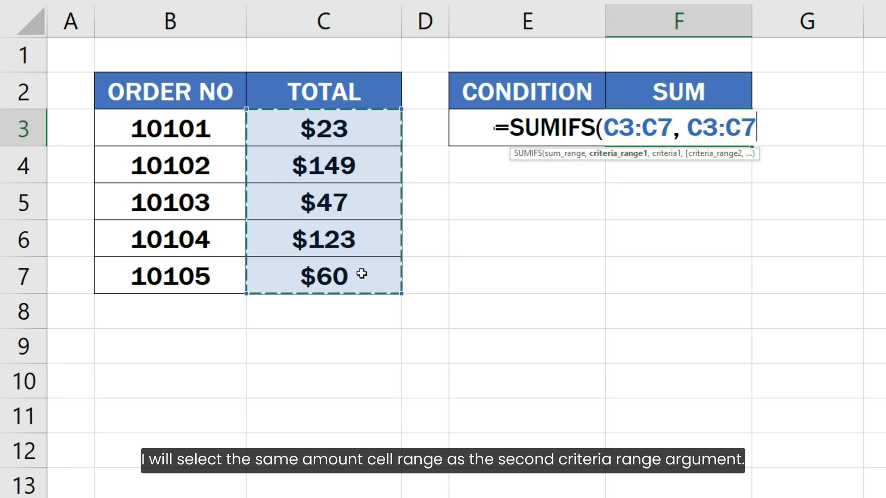
text(,)
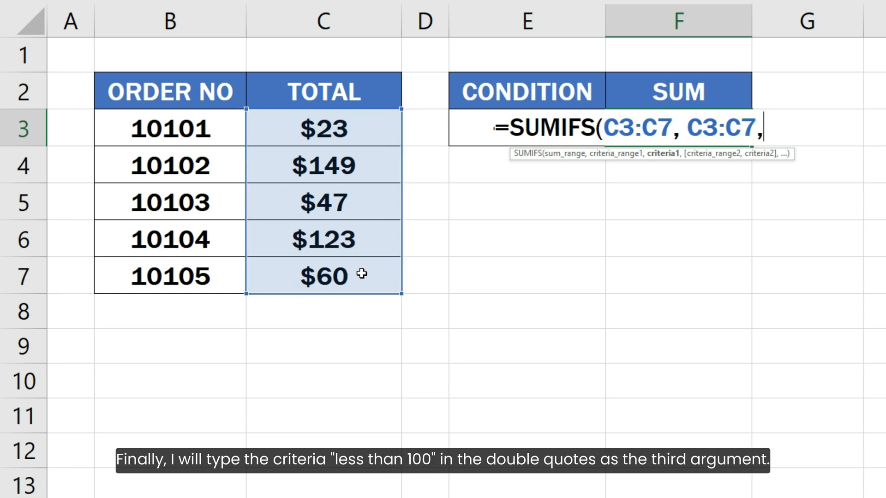
text("<)
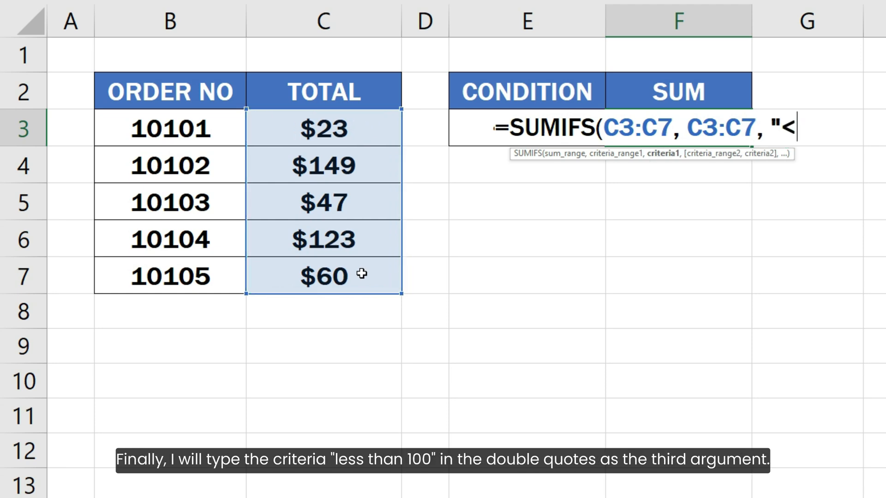
text(100)
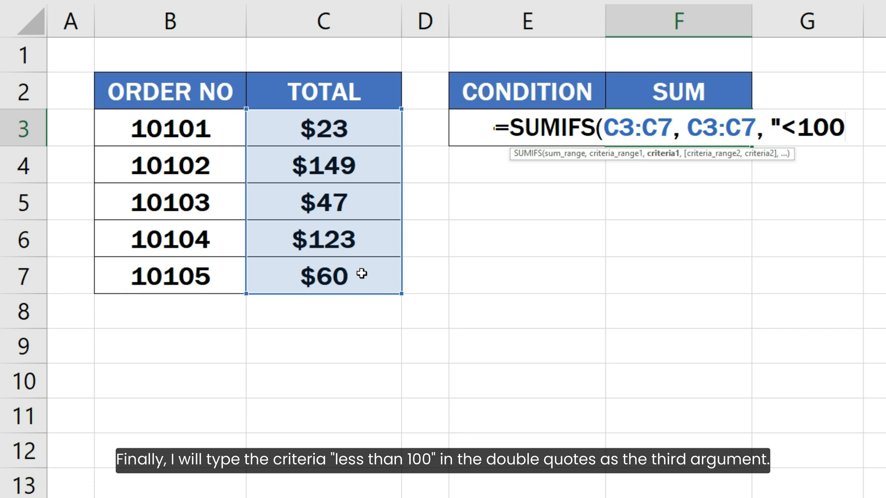
text(")
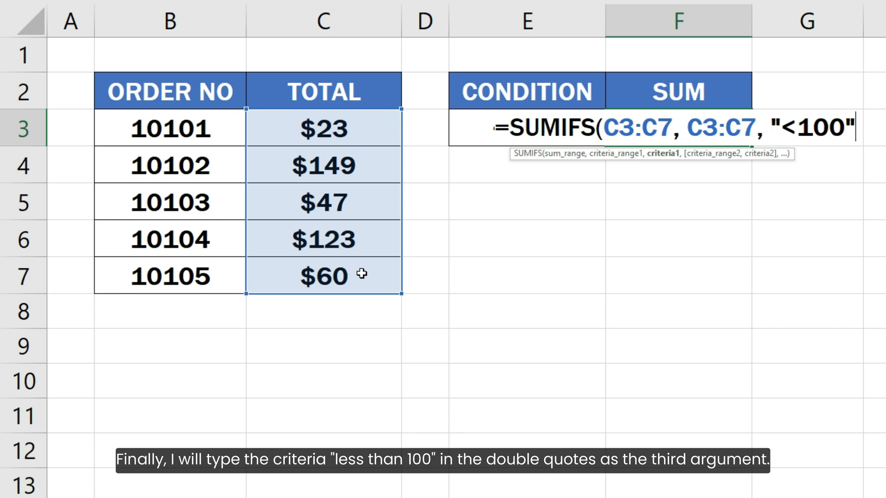
text())
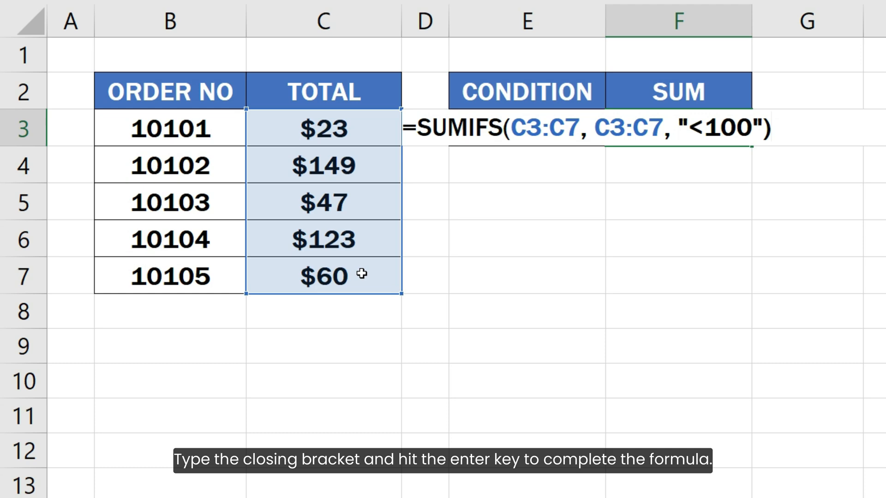
key(Enter)
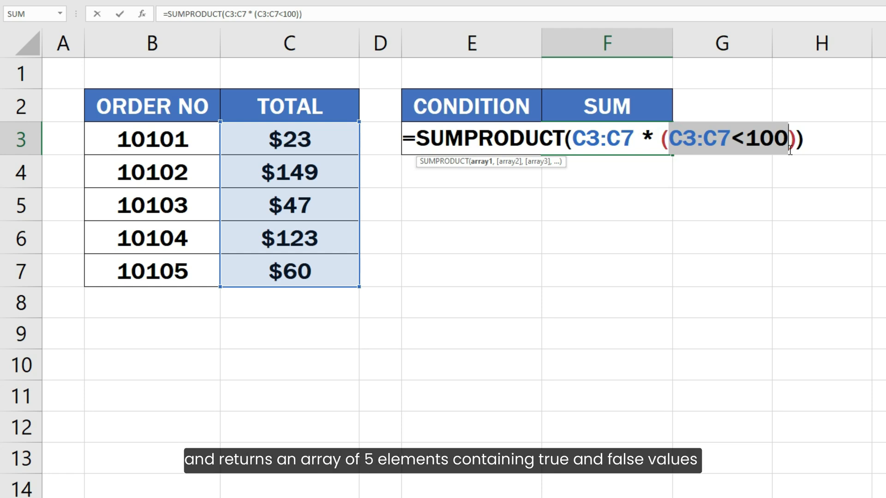
- Evaluate the C3:C7<100 test with F9 to see TRUE/FALSE values, then undo
key(F9)
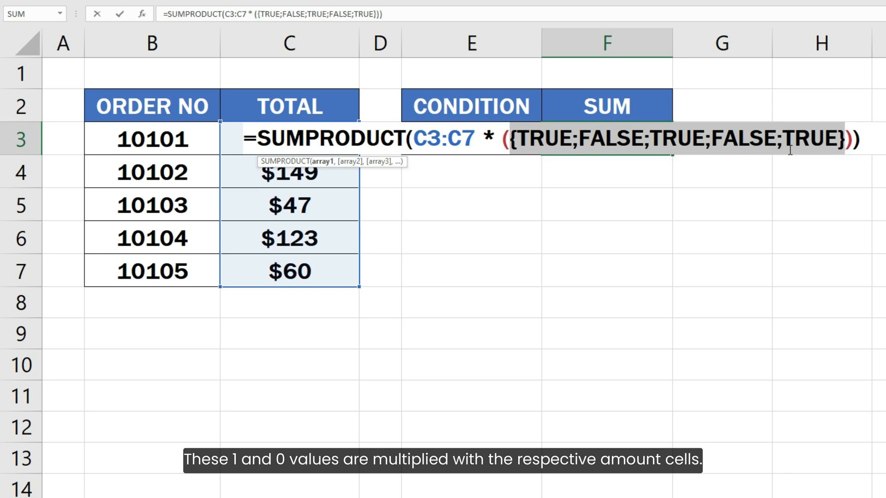
key(Ctrl+z)
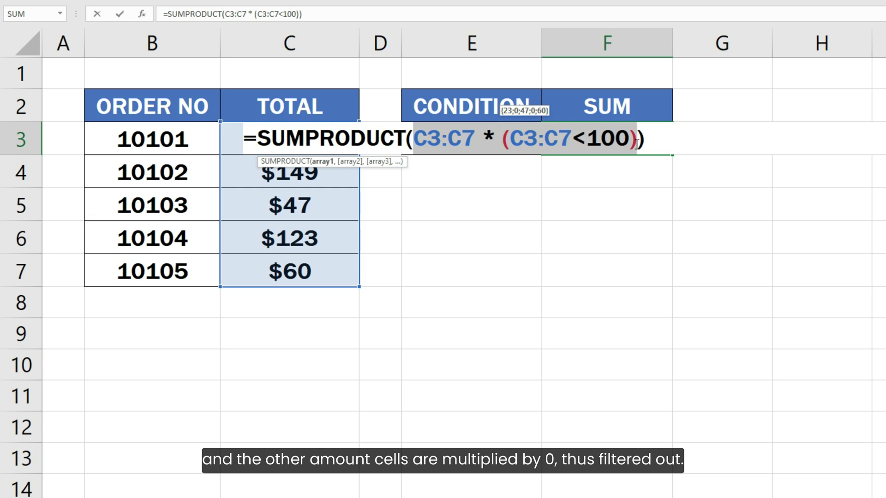
- Preview the product array {23;0;47;0;60}, restore it, and commit the SUMPRODUCT formula
key(F9)
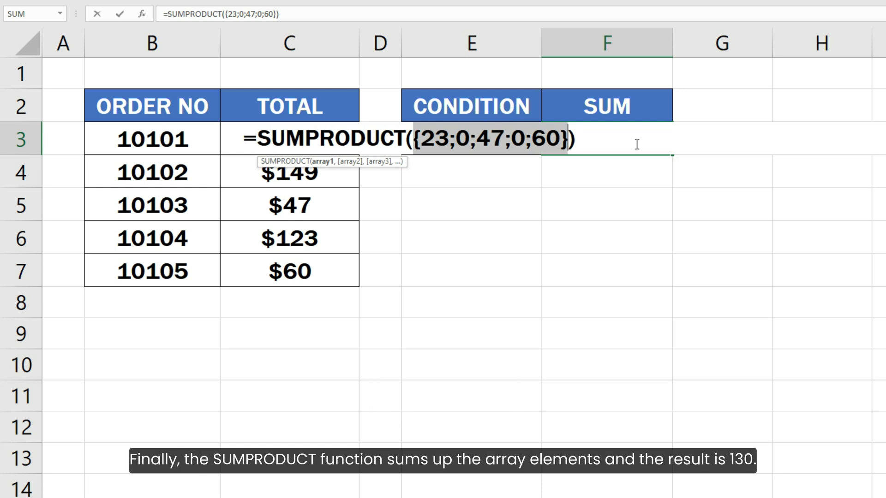
key(Ctrl+z)
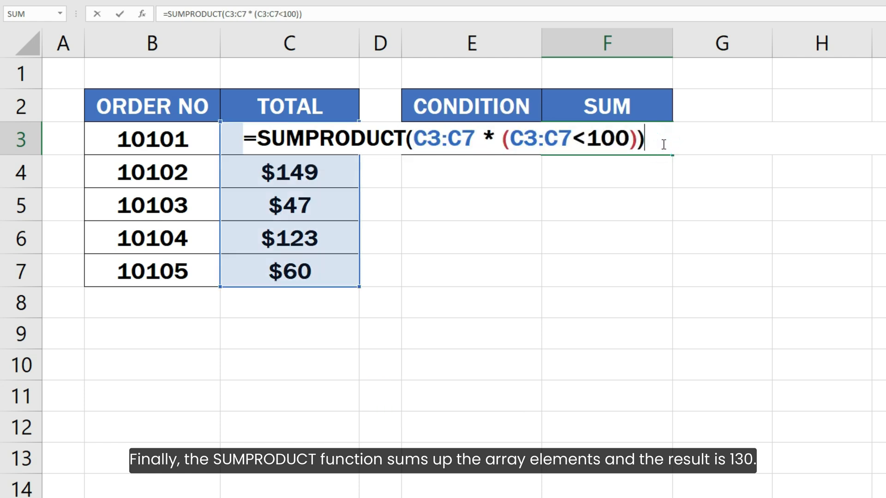
key(Enter)
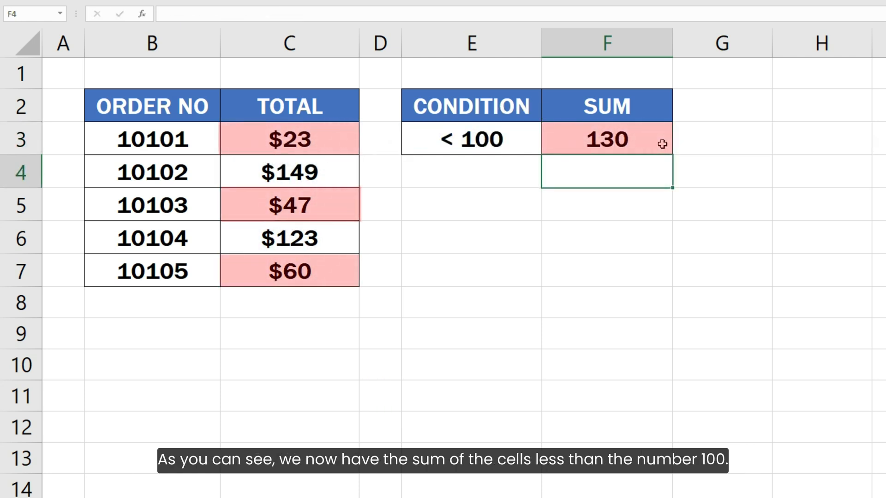